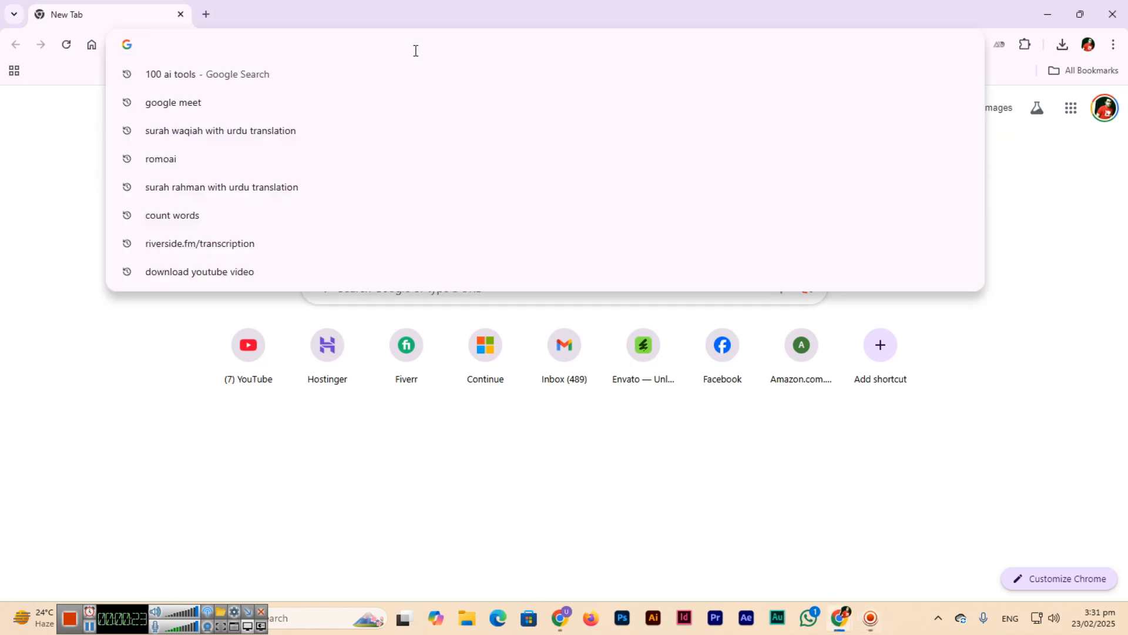
Step: Navigate Chrome to the calligrapher.ai site
type("calligrapher.ai")
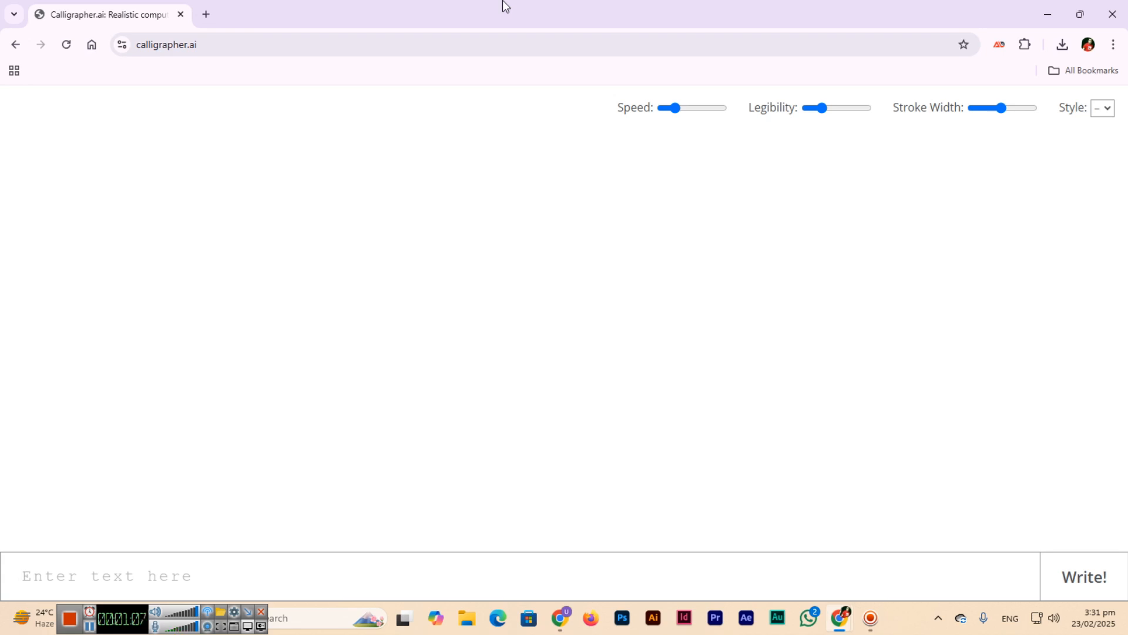
left_click(1102, 108)
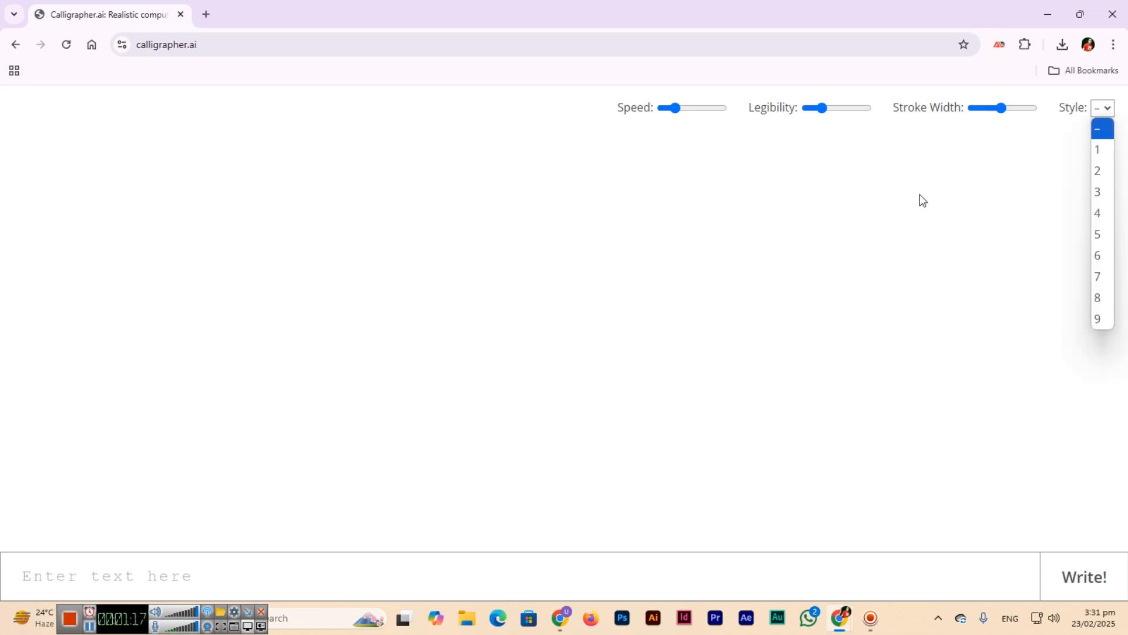
mouse_move(922, 219)
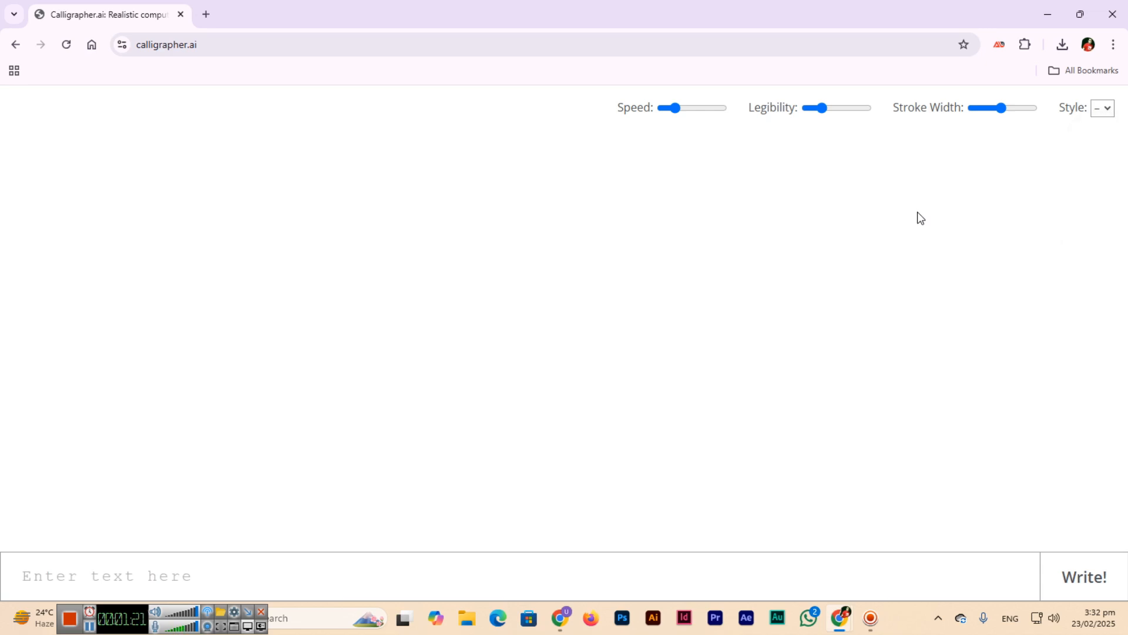
mouse_move(779, 253)
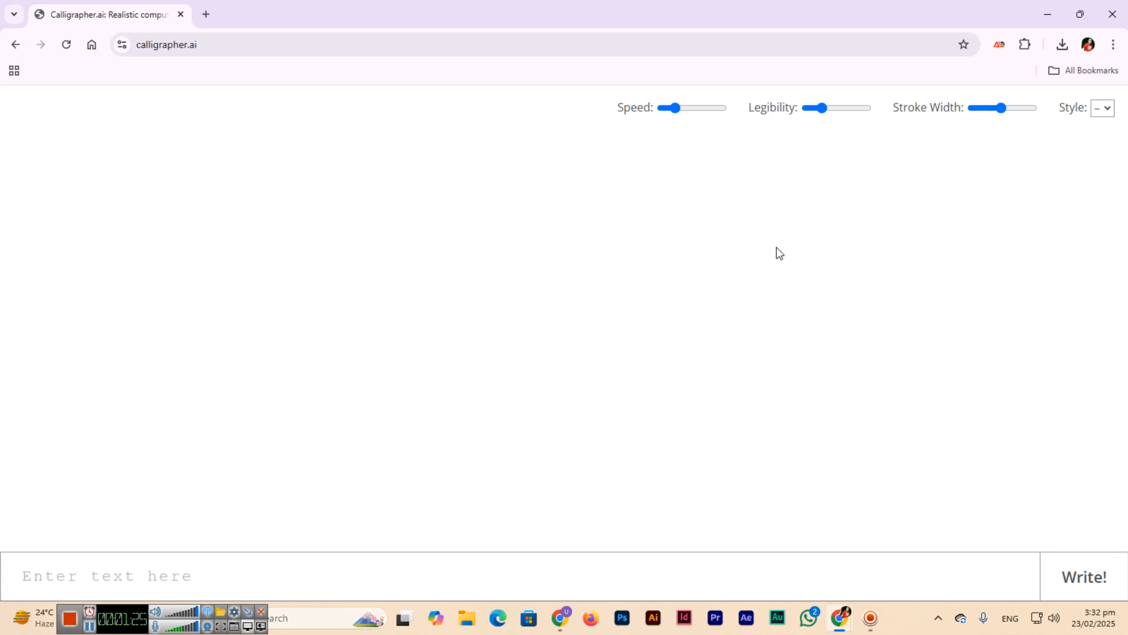
type("Umair Butt")
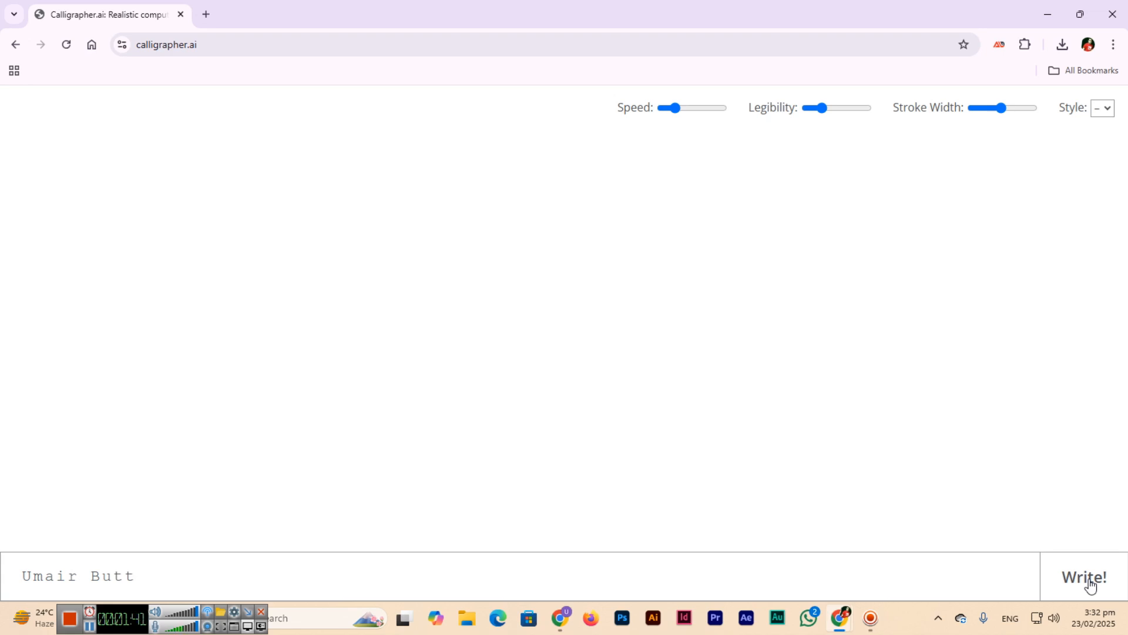
left_click(1082, 576)
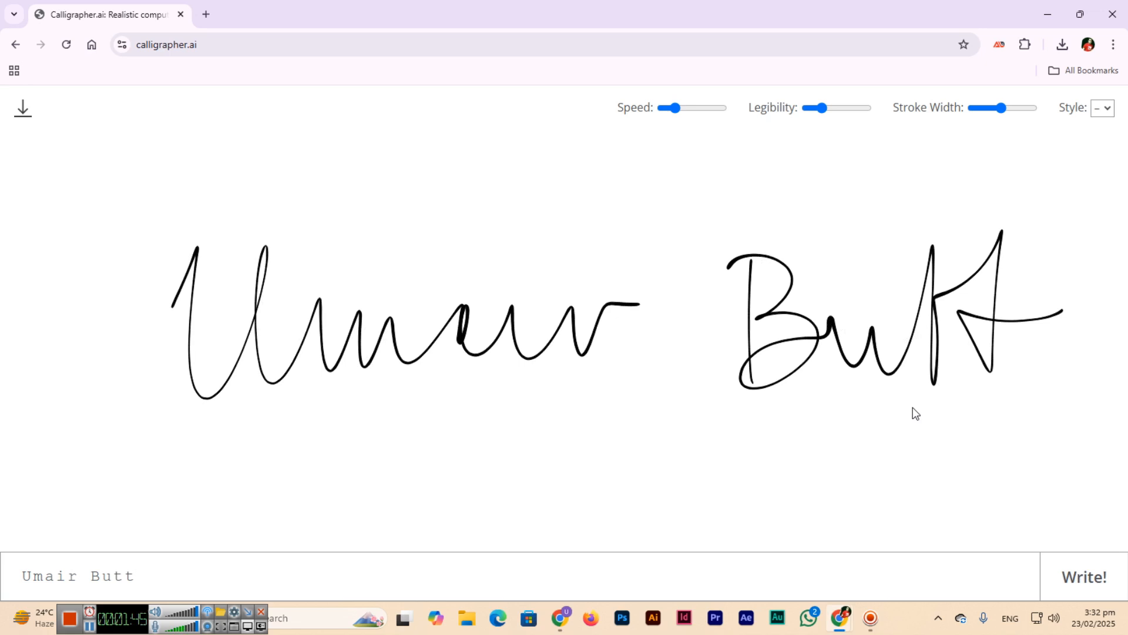
mouse_move(919, 403)
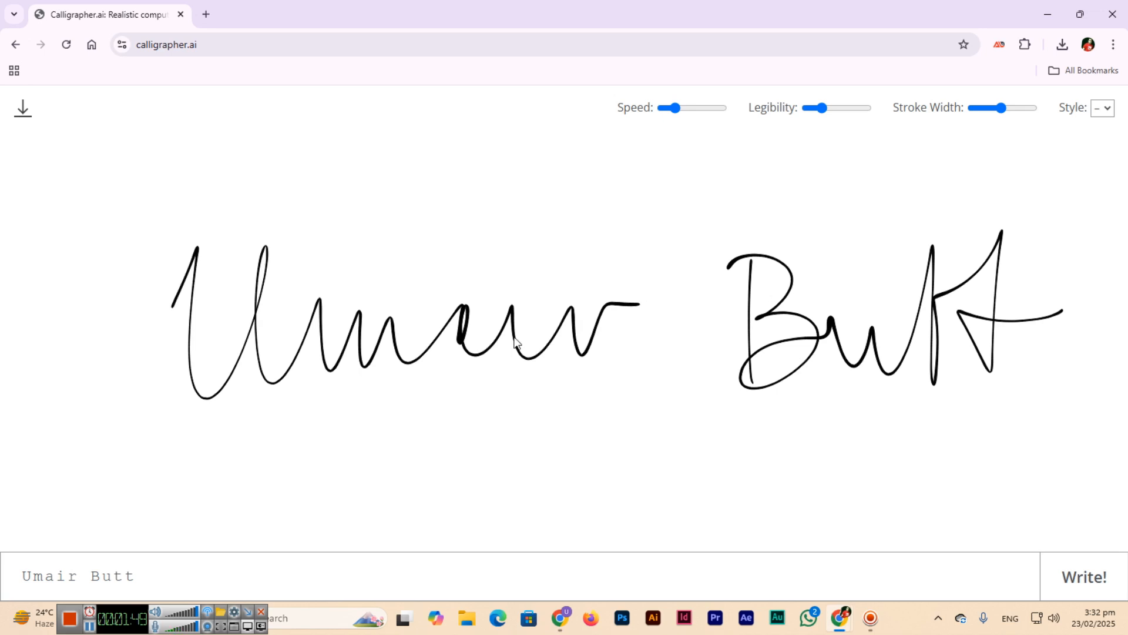
Step: Push the Speed slider to maximum and raise Legibility to maximum
left_click_drag(668, 107, 699, 107)
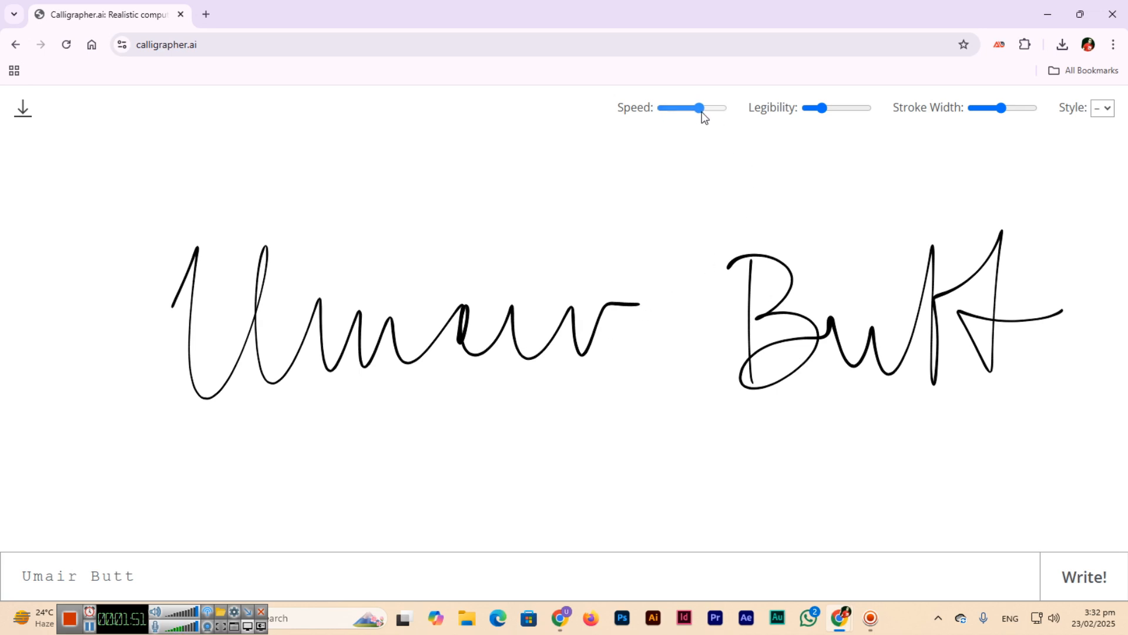
left_click_drag(698, 107, 722, 107)
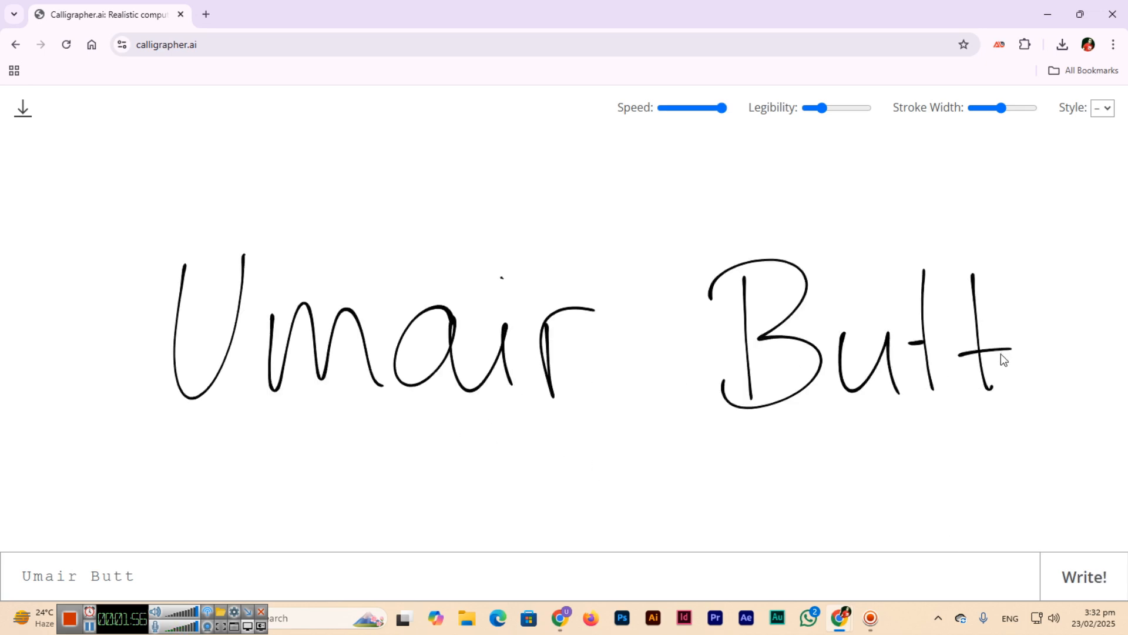
left_click_drag(813, 107, 854, 107)
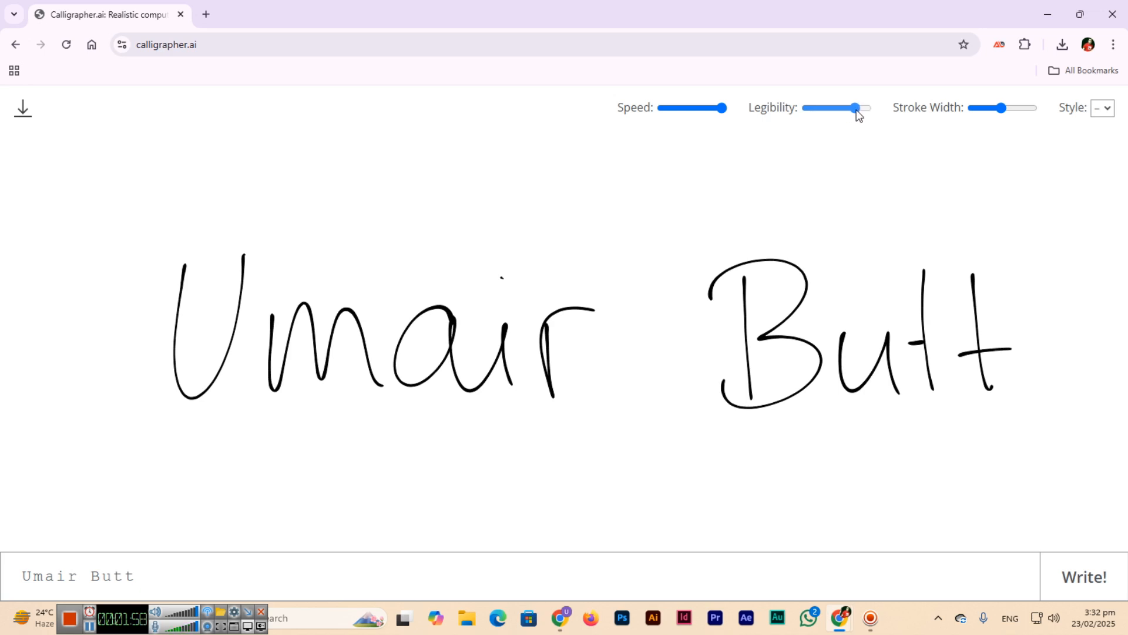
left_click_drag(855, 107, 866, 107)
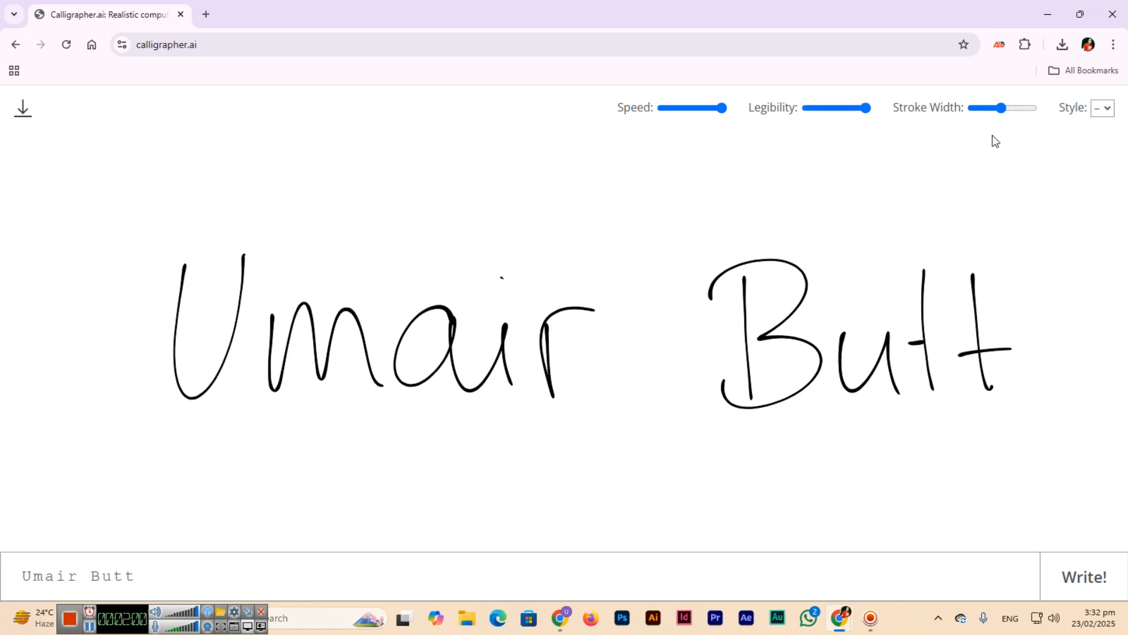
Step: Settle the Stroke Width on a thicker stroke and back Legibility off slightly
left_click_drag(1003, 107, 1037, 107)
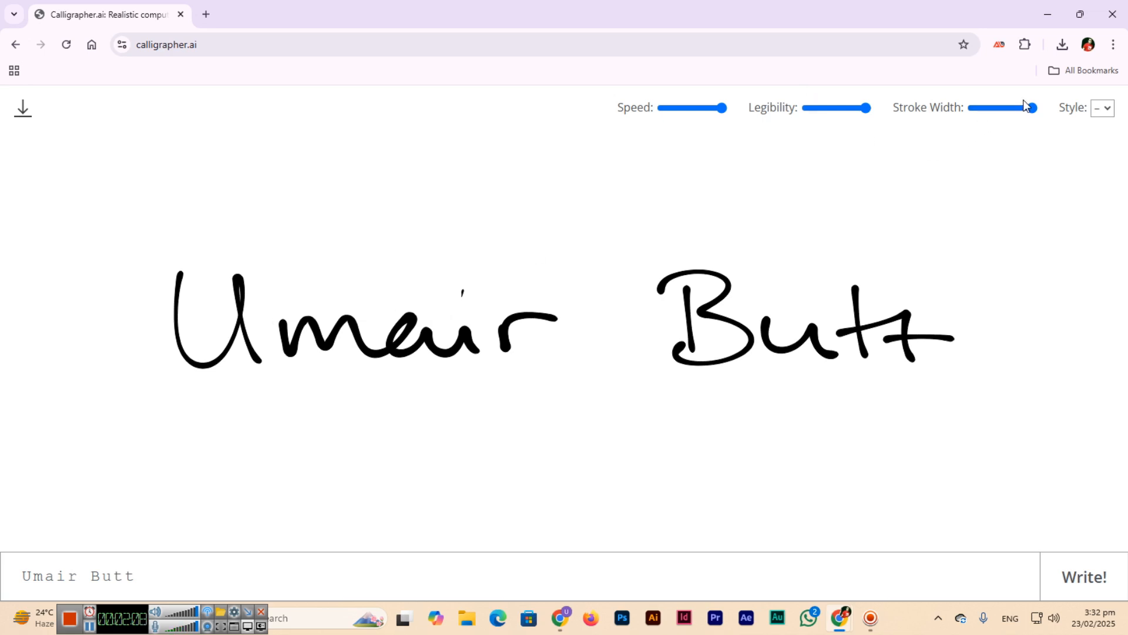
left_click_drag(1033, 108, 983, 108)
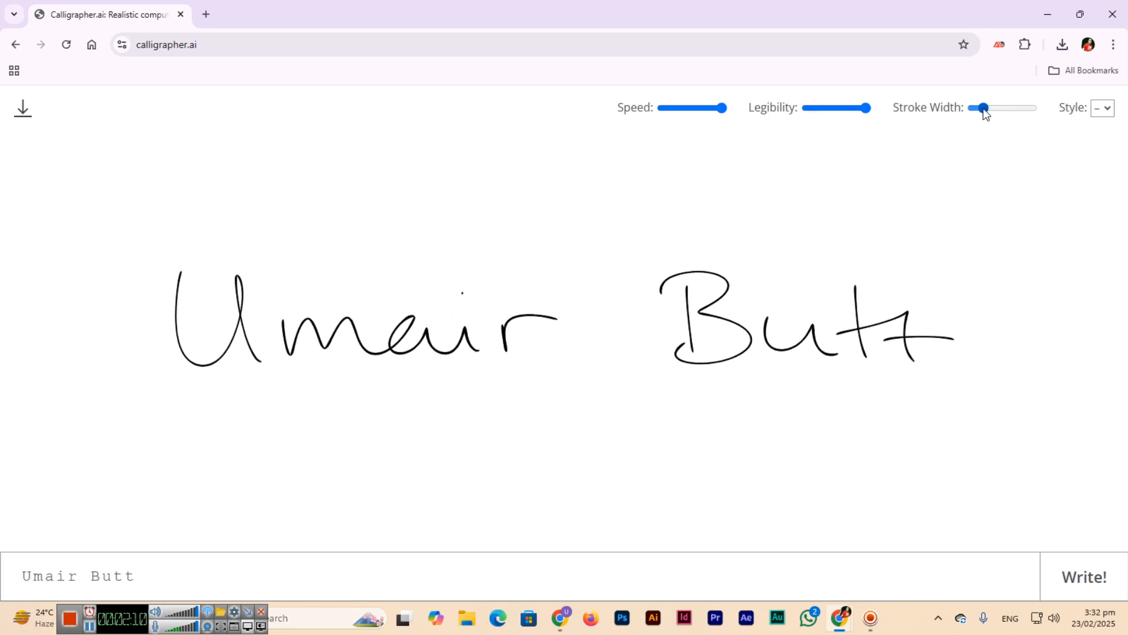
left_click_drag(984, 108, 1004, 108)
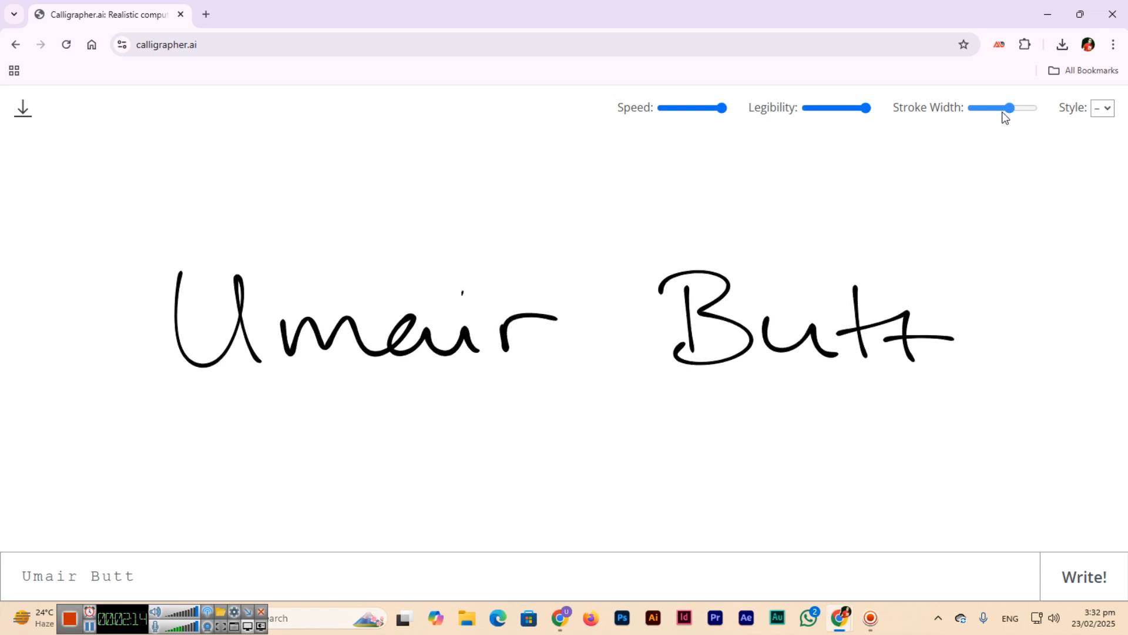
left_click_drag(1011, 107, 1018, 107)
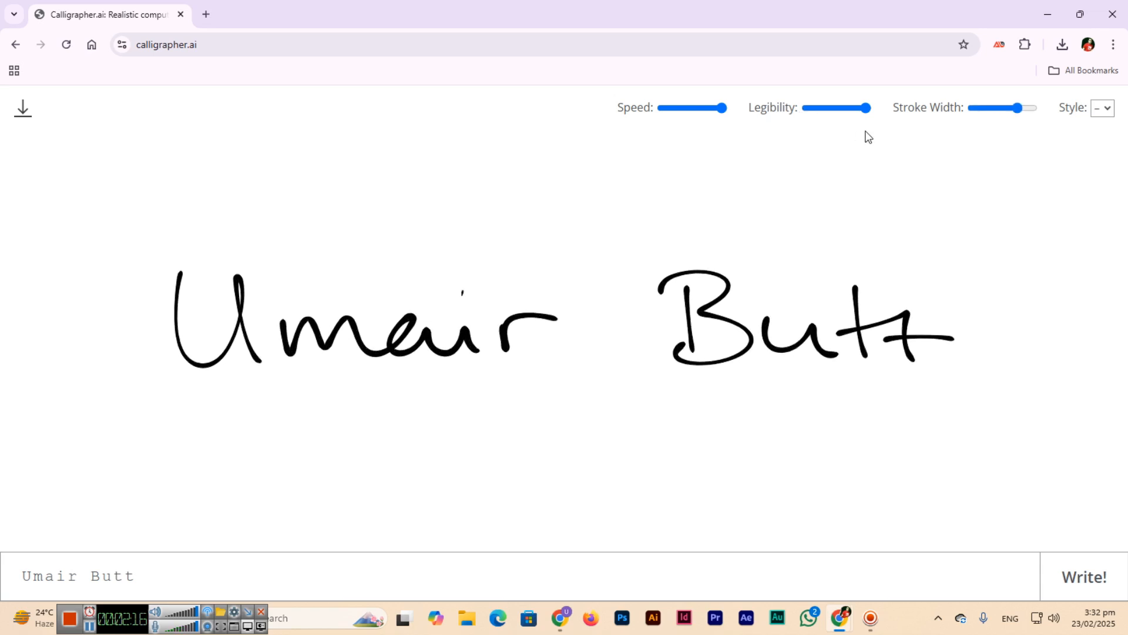
left_click_drag(867, 108, 837, 108)
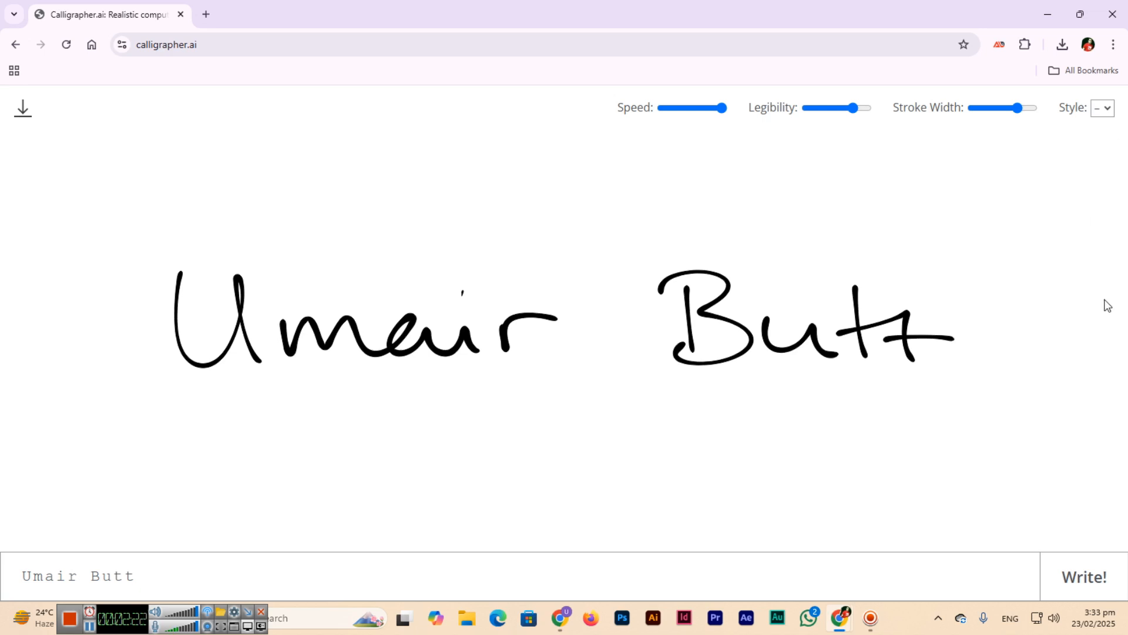
mouse_move(1111, 322)
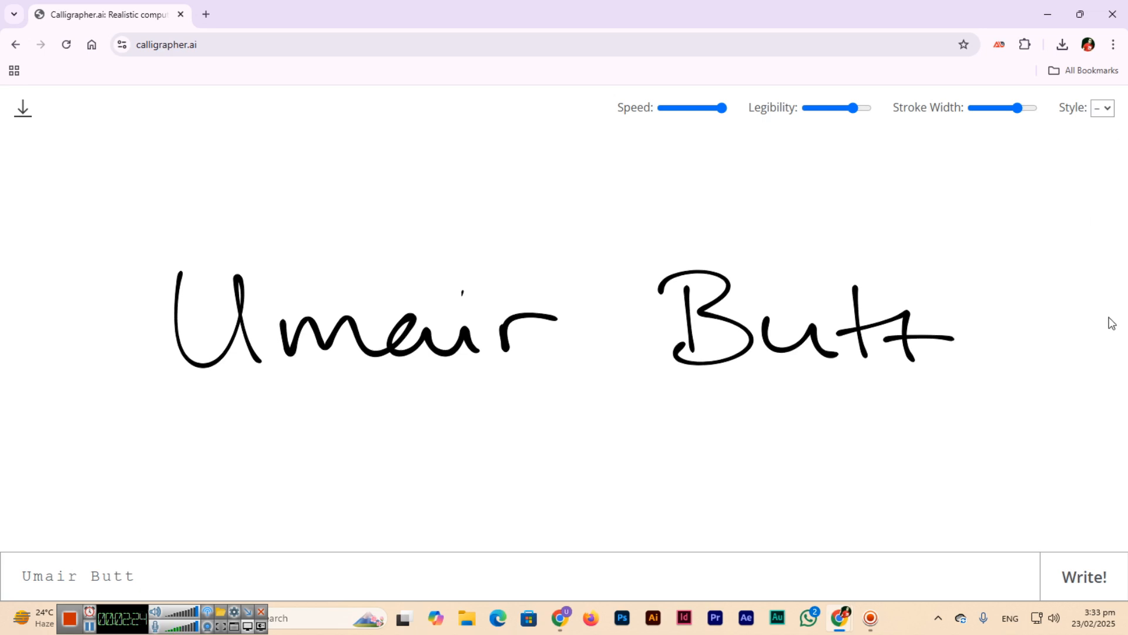
Step: Regenerate the handwriting, then switch the Style to 3
left_click(1103, 107)
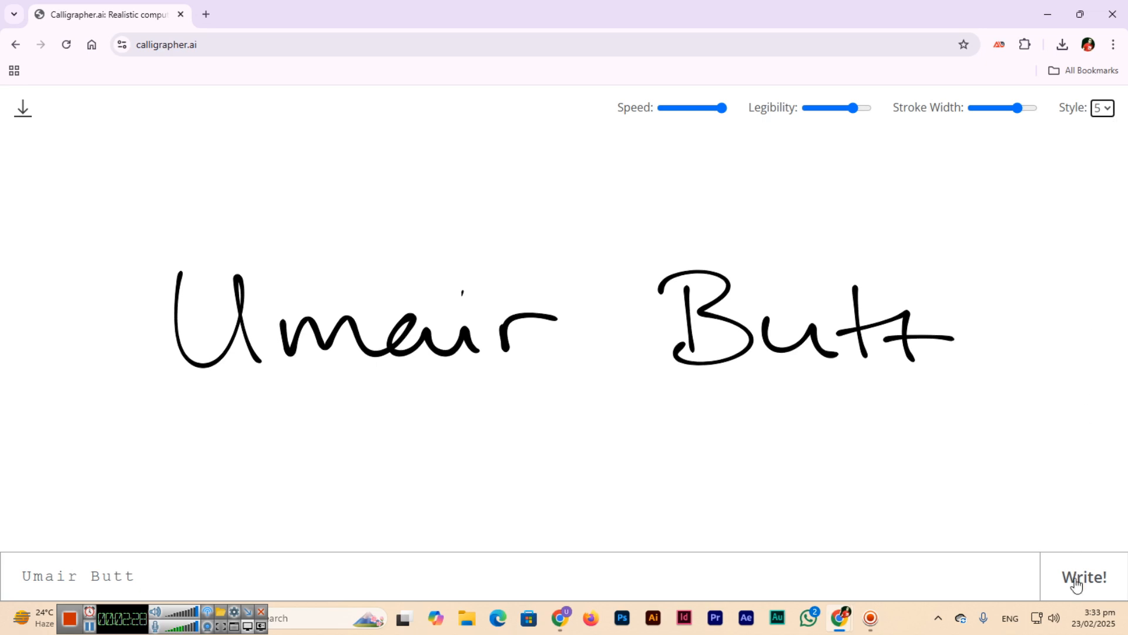
left_click(1083, 576)
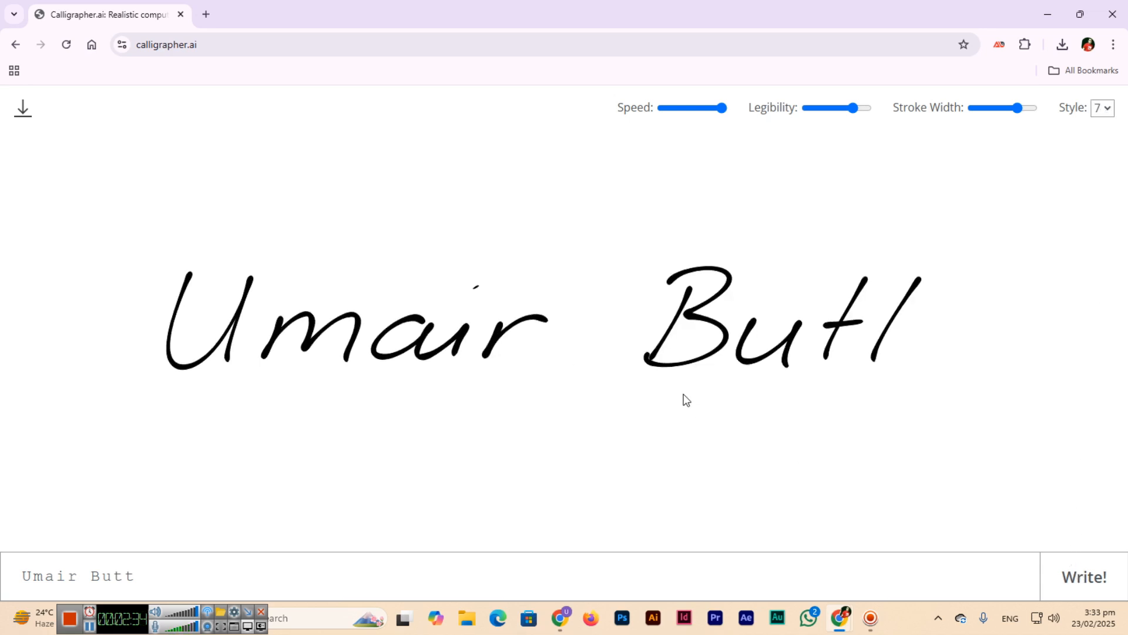
left_click(1101, 106)
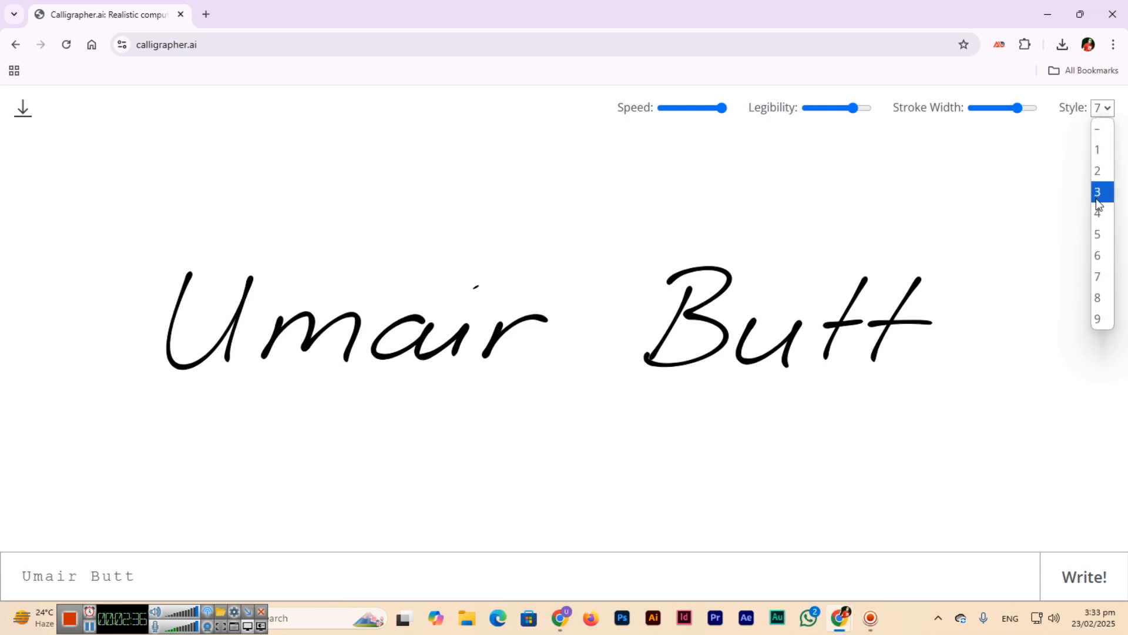
left_click(1098, 192)
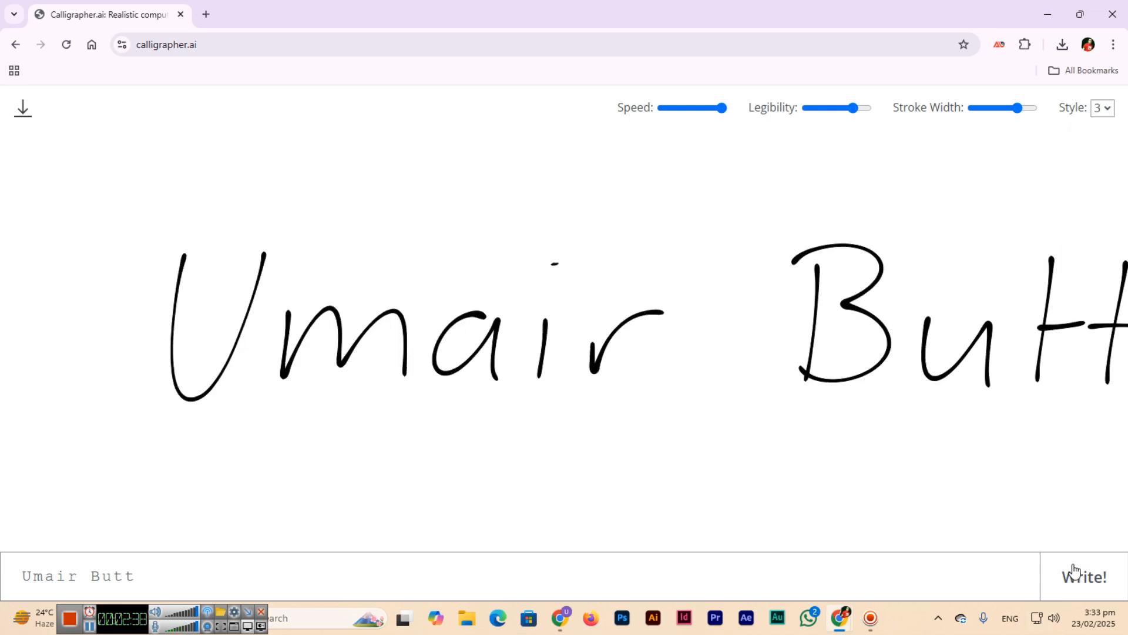
mouse_move(1101, 131)
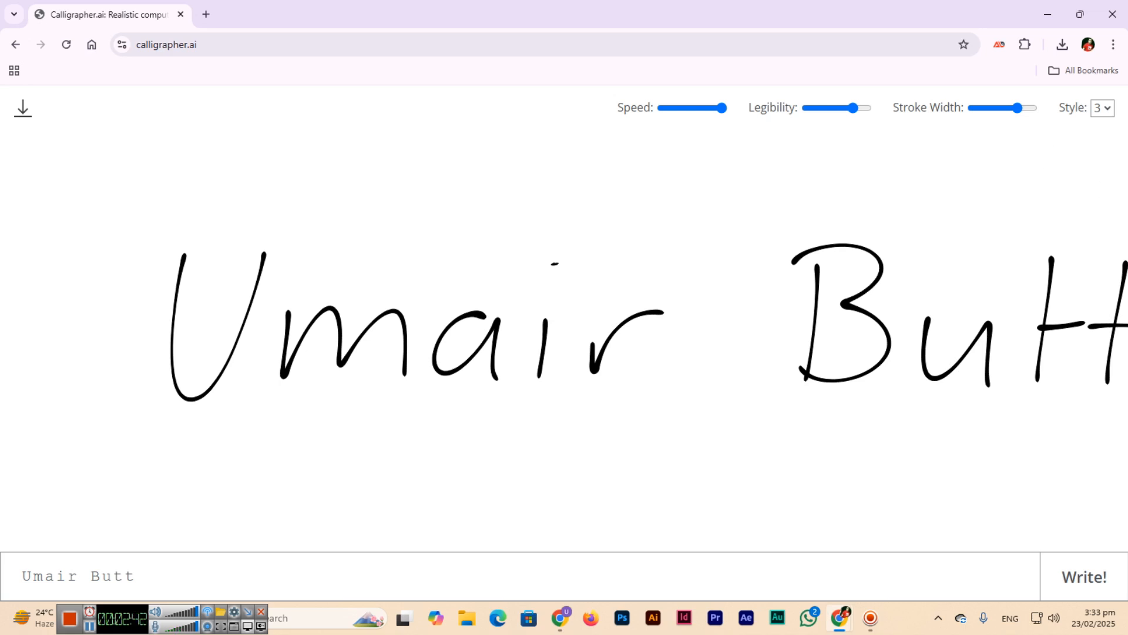
mouse_move(868, 293)
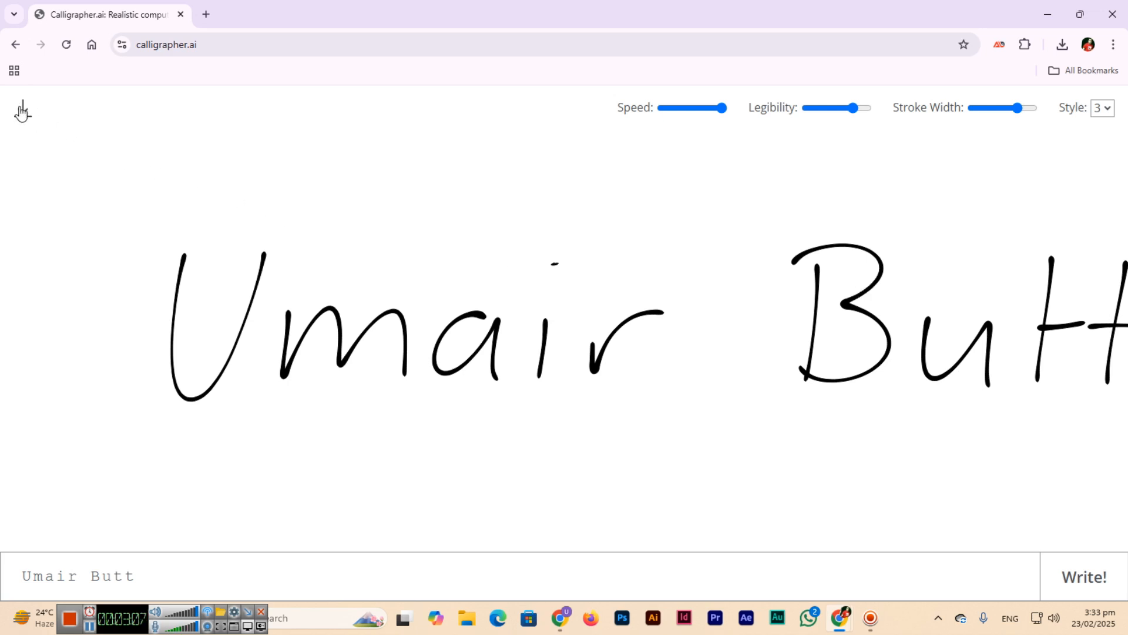
mouse_move(21, 108)
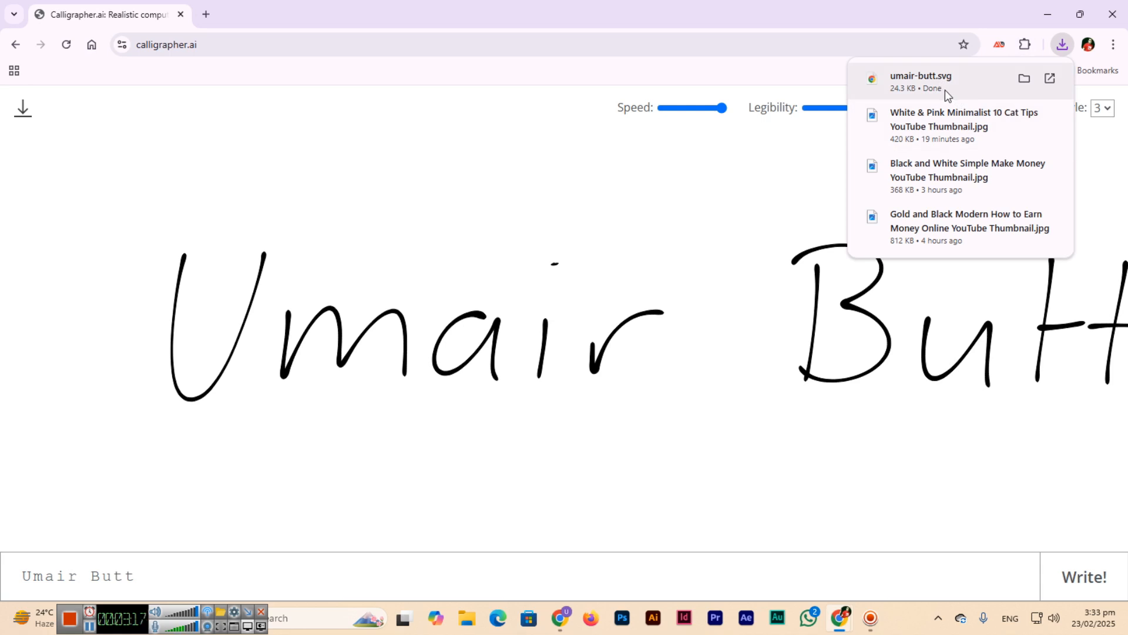
left_click(584, 188)
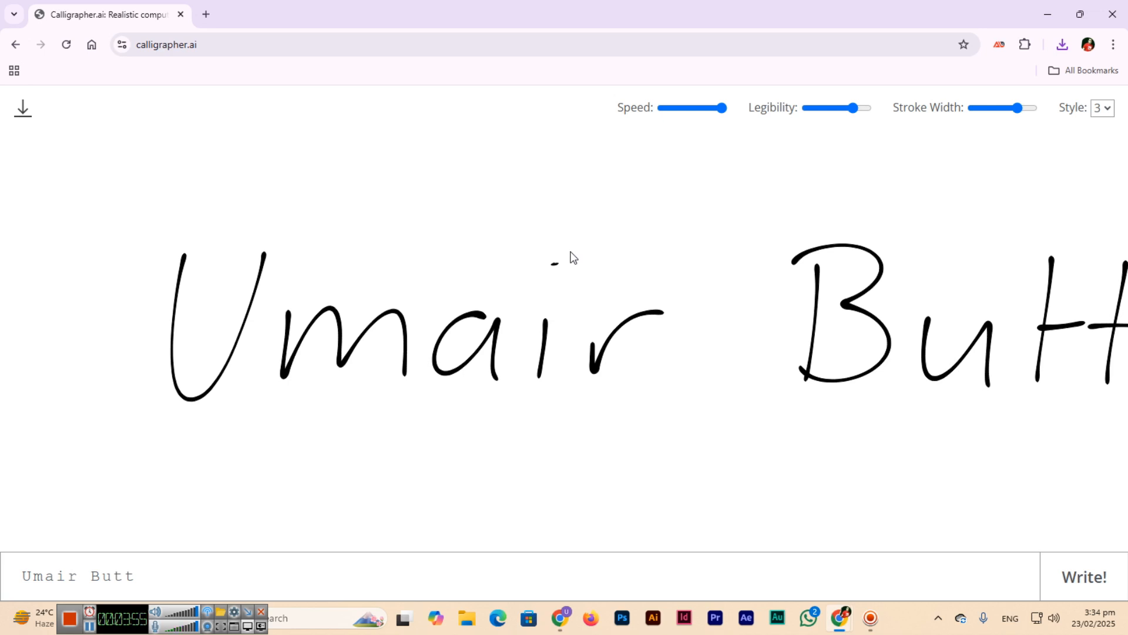
mouse_move(580, 287)
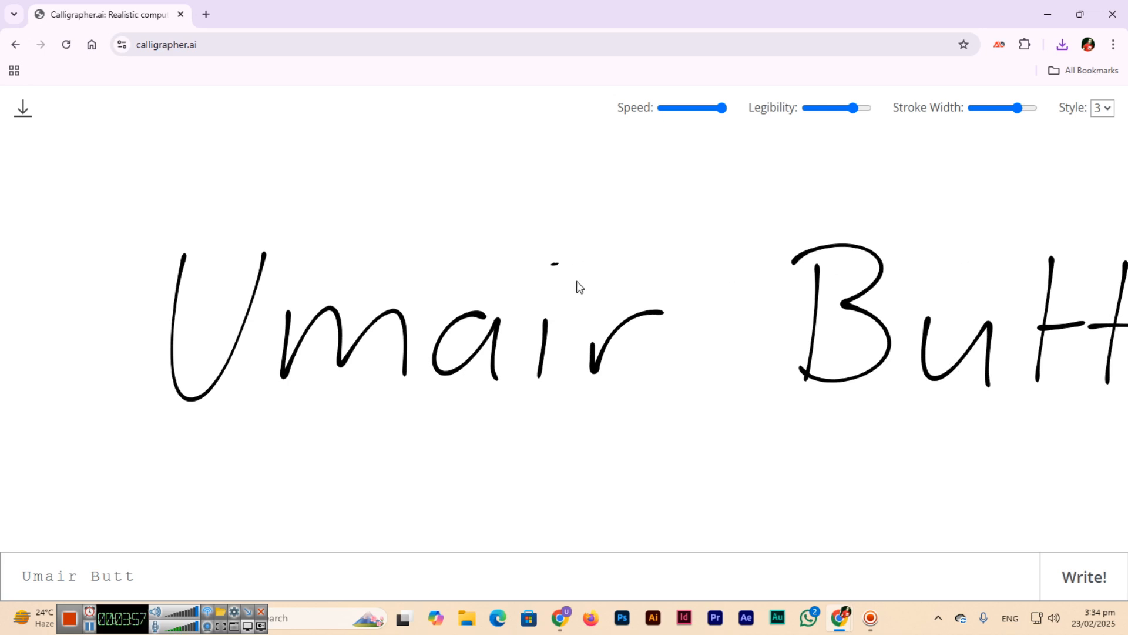
mouse_move(554, 243)
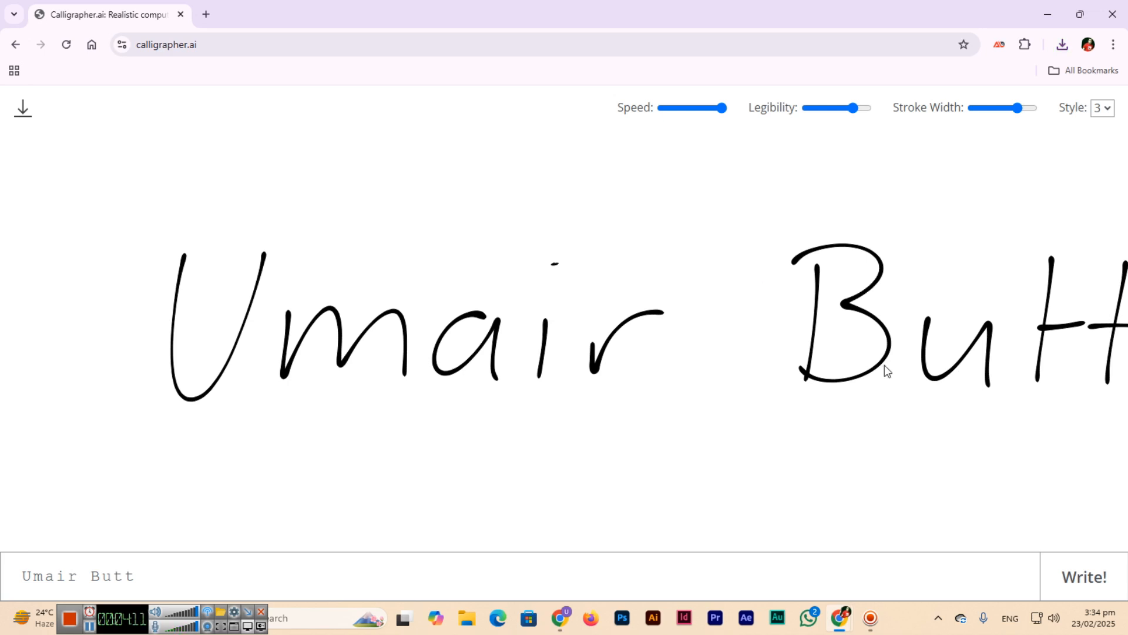
mouse_move(658, 266)
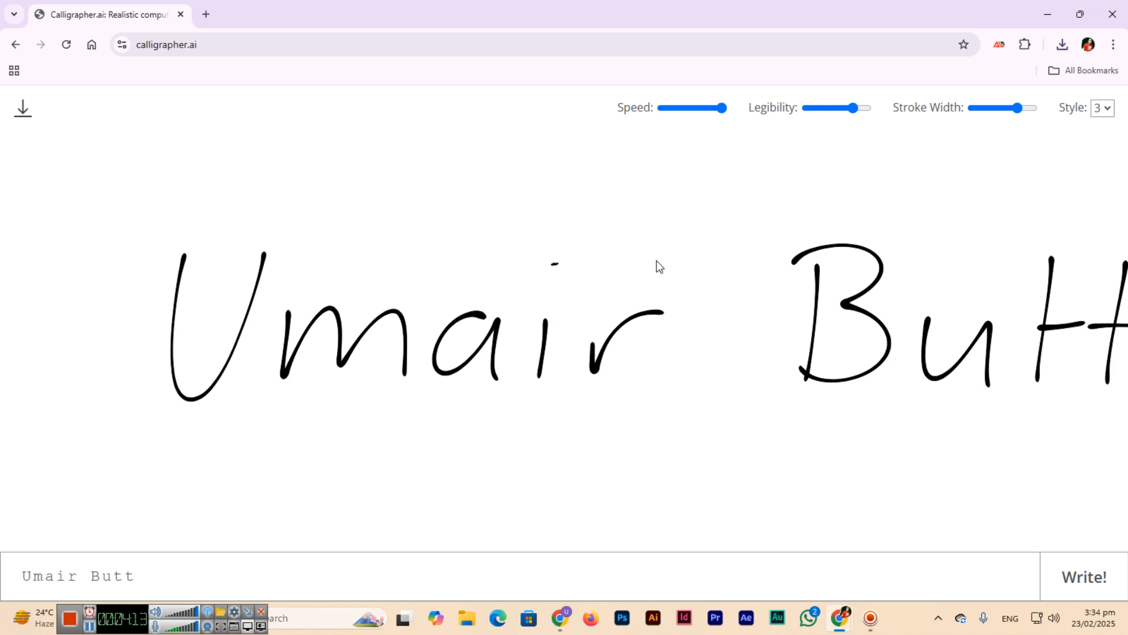
mouse_move(743, 142)
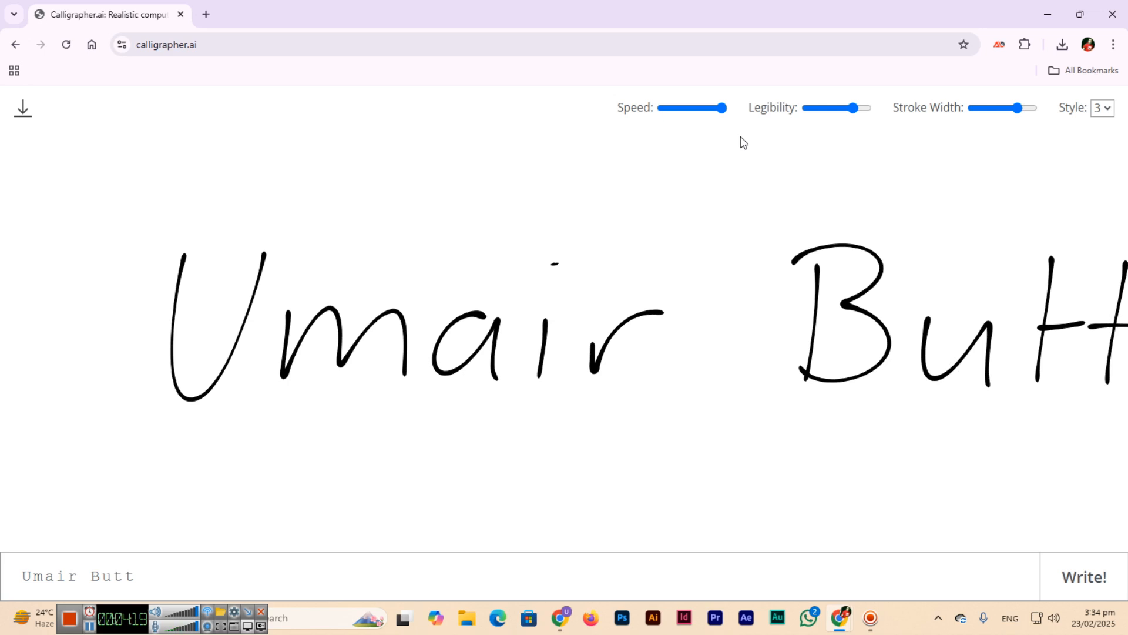
mouse_move(726, 148)
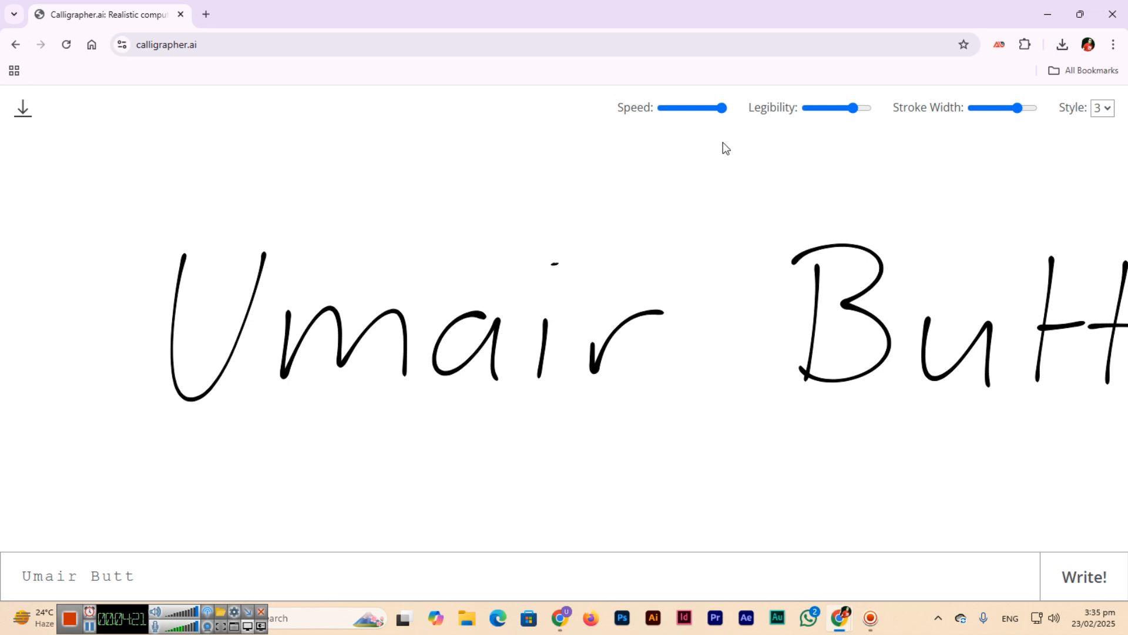
mouse_move(722, 158)
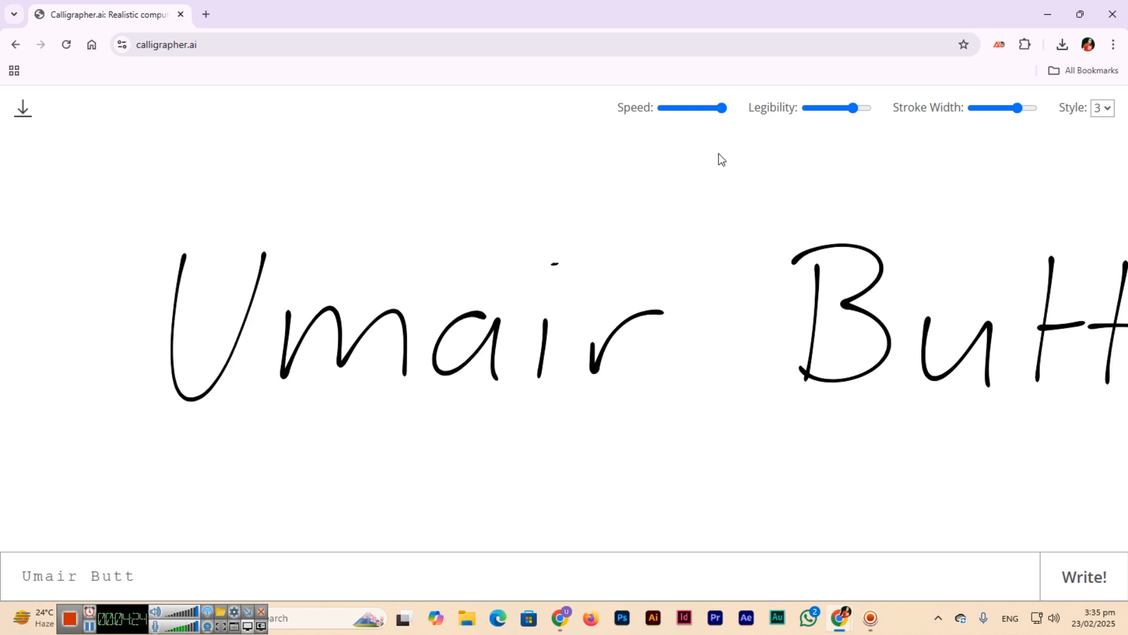
mouse_move(719, 165)
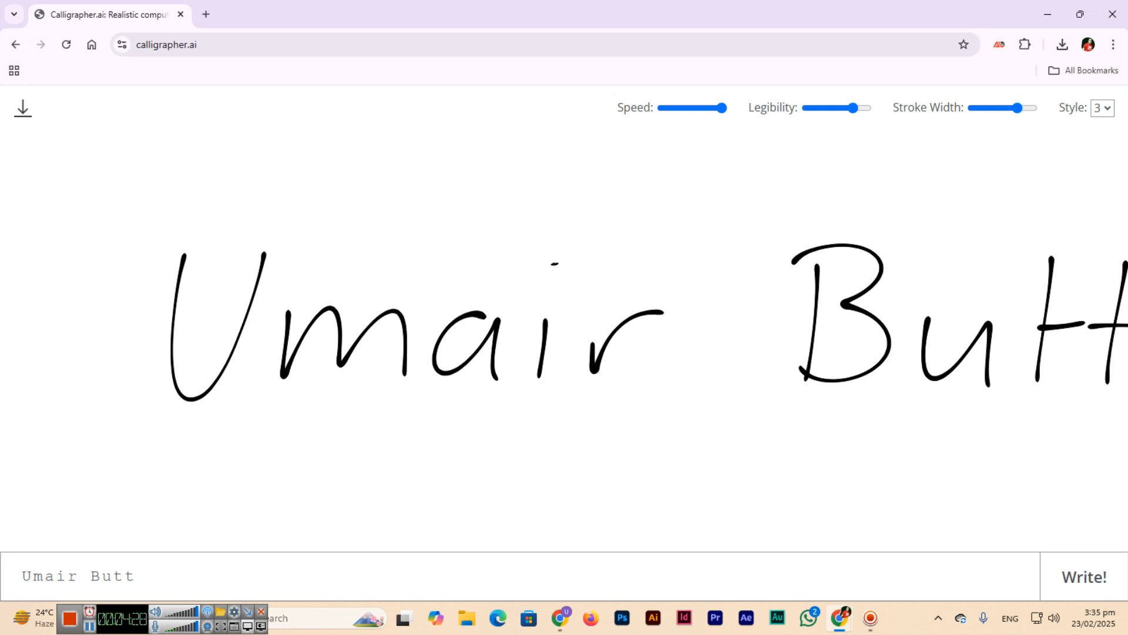
mouse_move(767, 281)
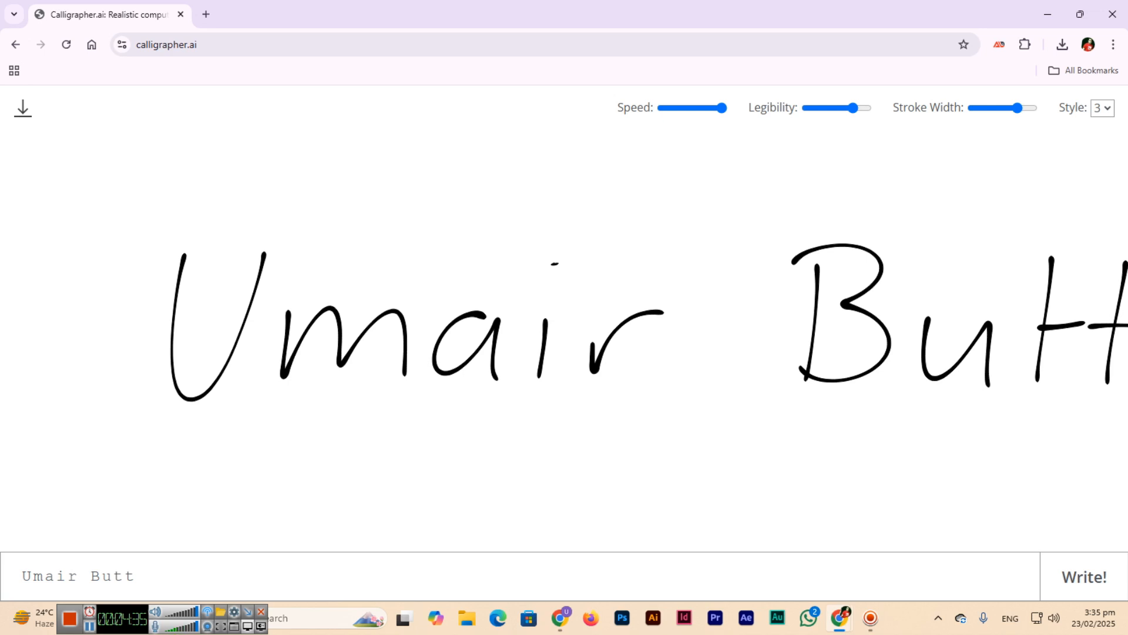
mouse_move(581, 345)
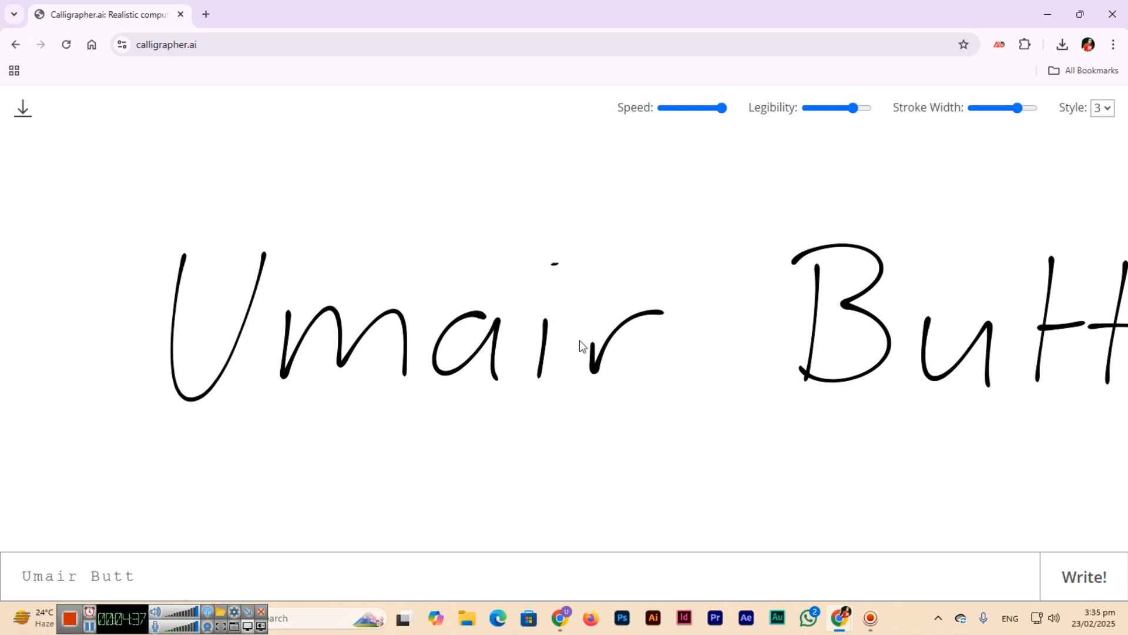